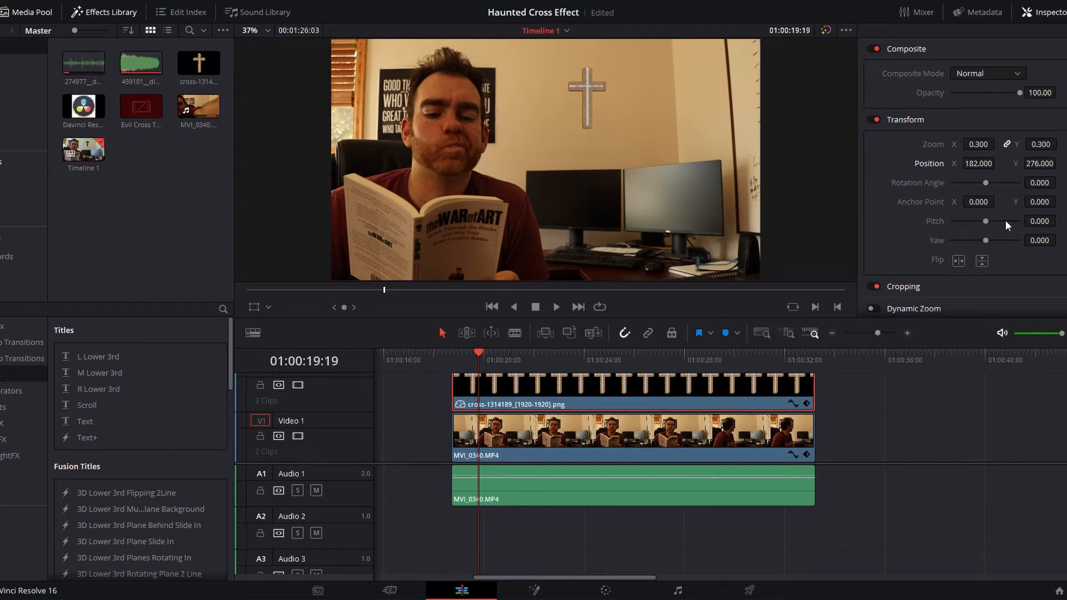
Rotate the cross overlay to about 122.09°, spinning around its own centre.
{"action": "left_click", "coordinate": [453, 360]}
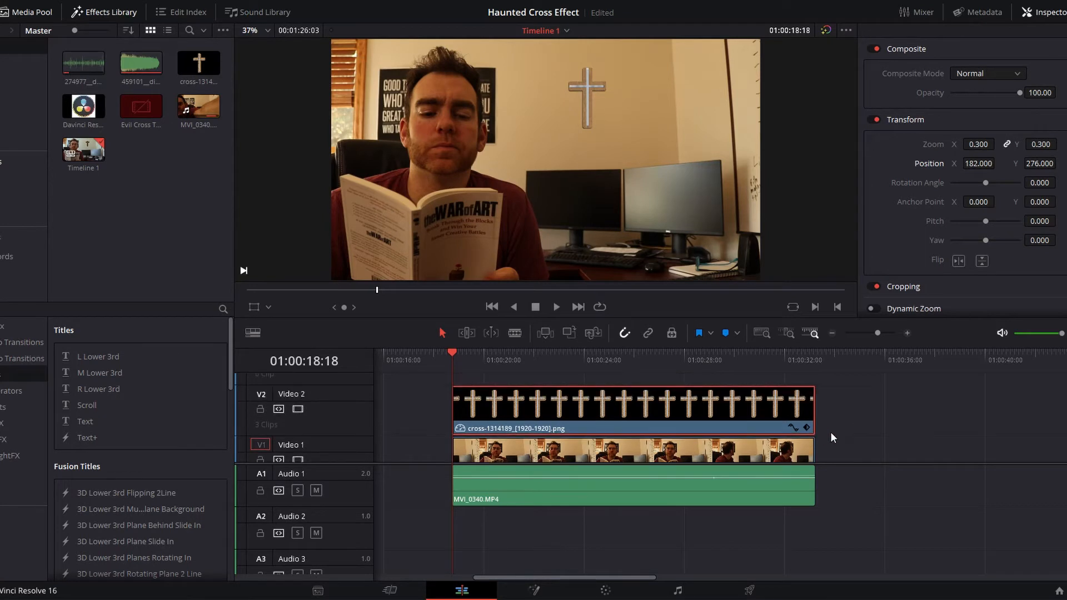
{"action": "mouse_move", "coordinate": [841, 438]}
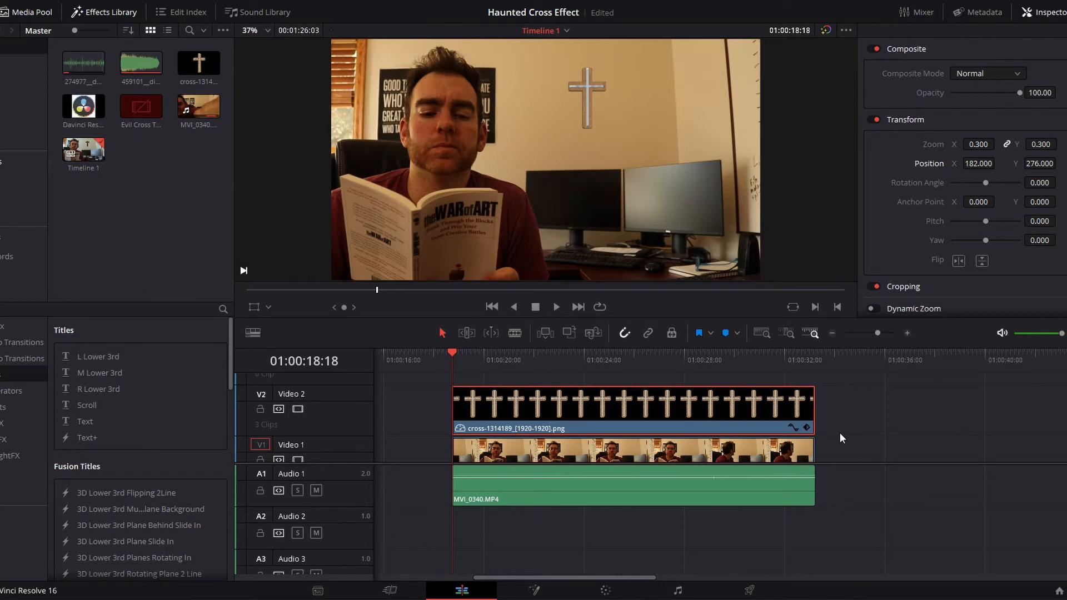
{"action": "left_click", "coordinate": [28, 11]}
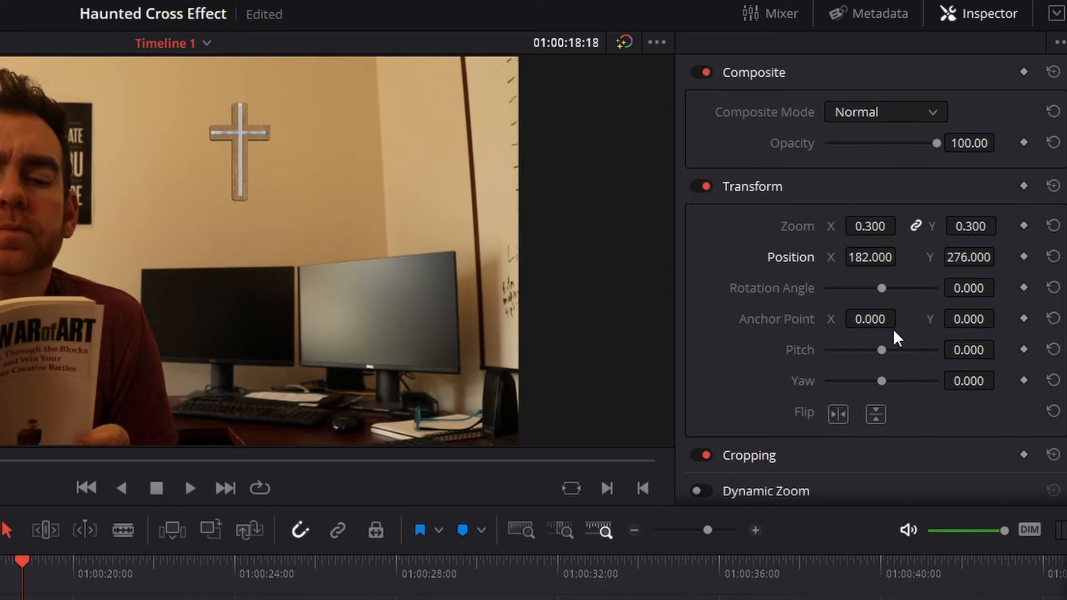
{"action": "mouse_move", "coordinate": [771, 304]}
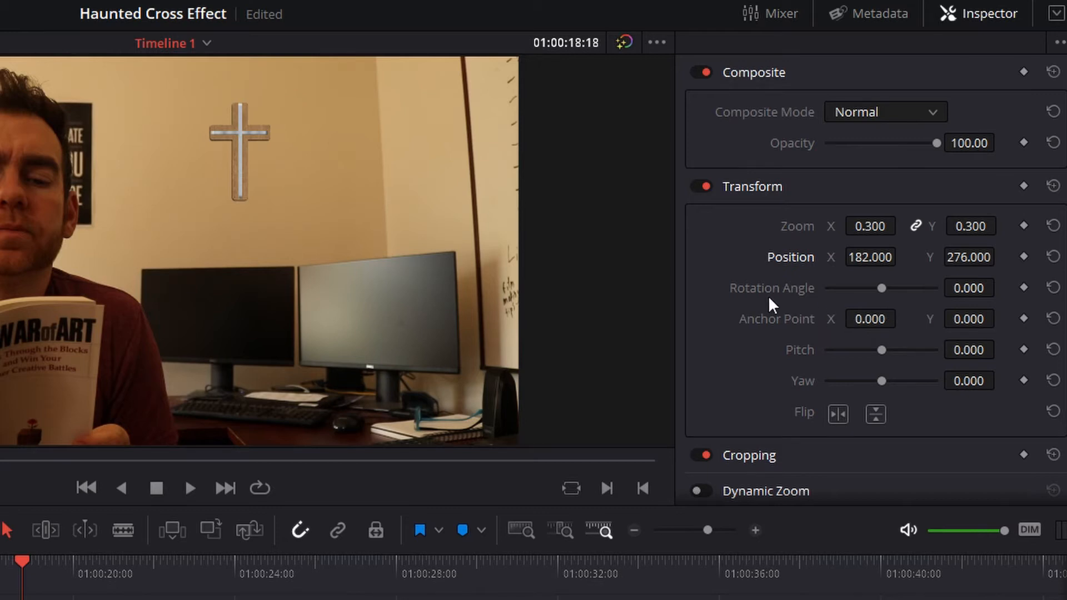
{"action": "mouse_move", "coordinate": [885, 288]}
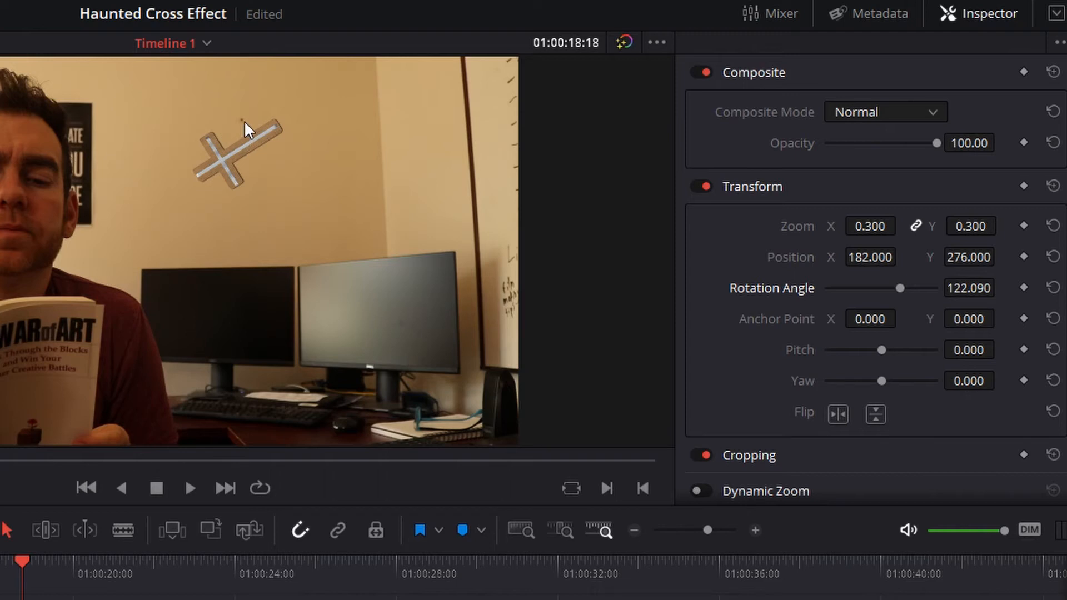
{"action": "mouse_move", "coordinate": [292, 106]}
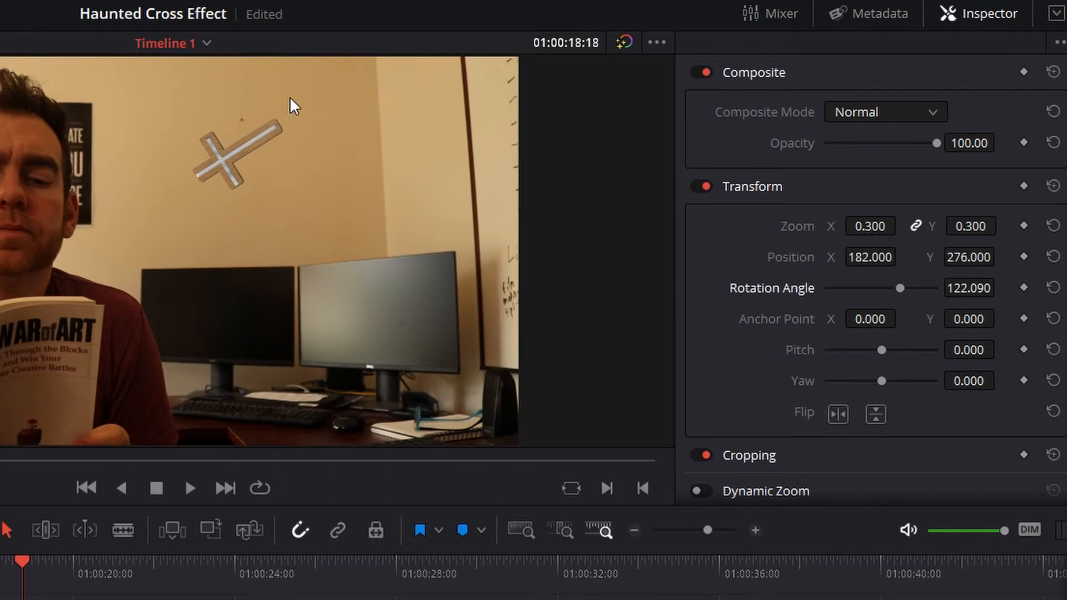
{"action": "mouse_move", "coordinate": [921, 297]}
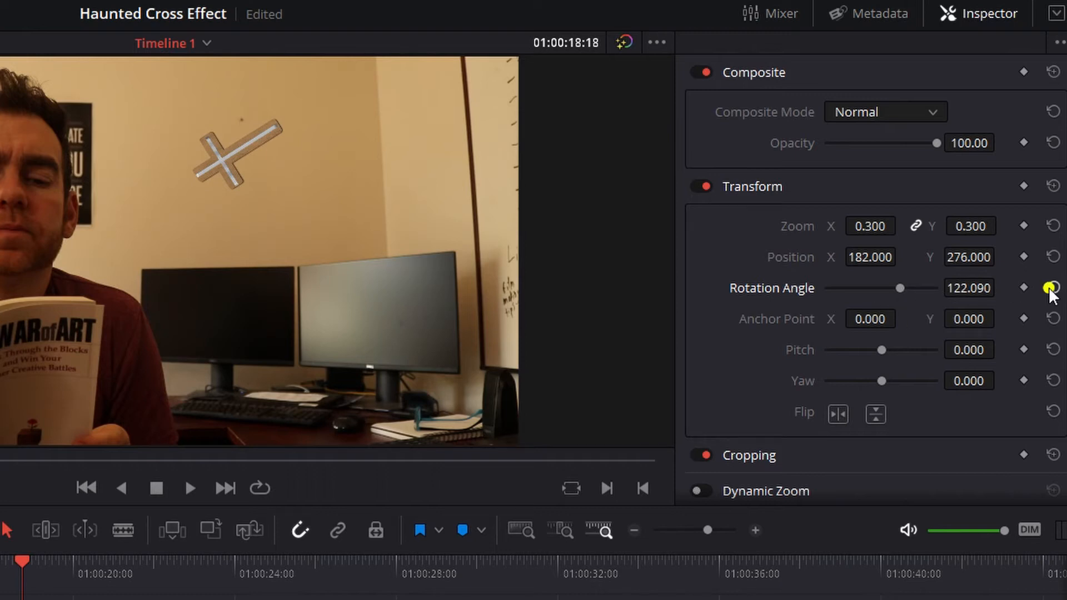
Reset the cross's rotation to 0° before moving its anchor point to the top.
{"action": "left_click", "coordinate": [1051, 286]}
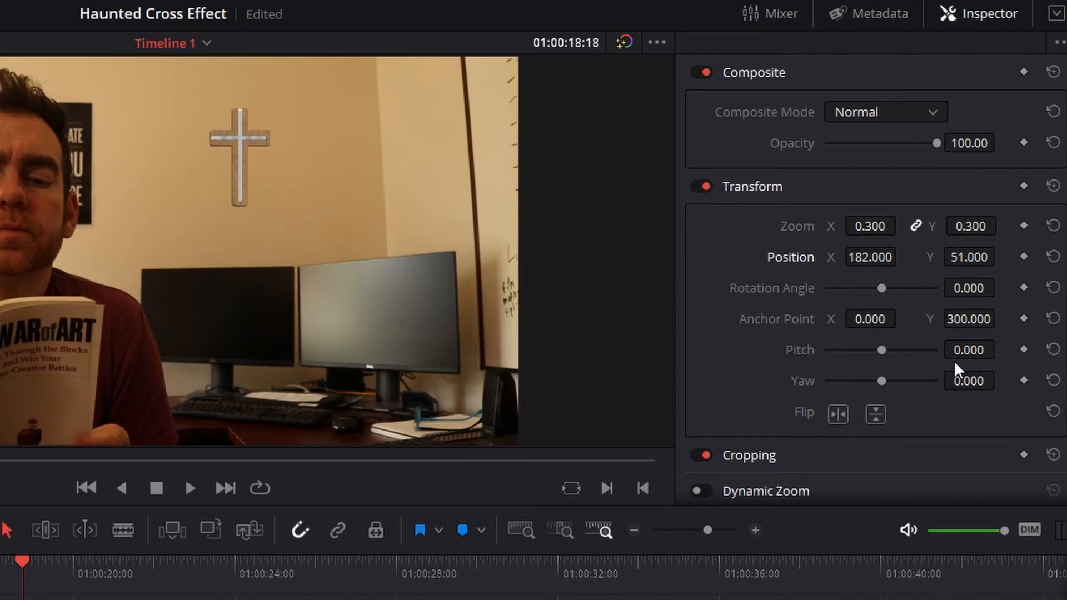
{"action": "mouse_move", "coordinate": [911, 417]}
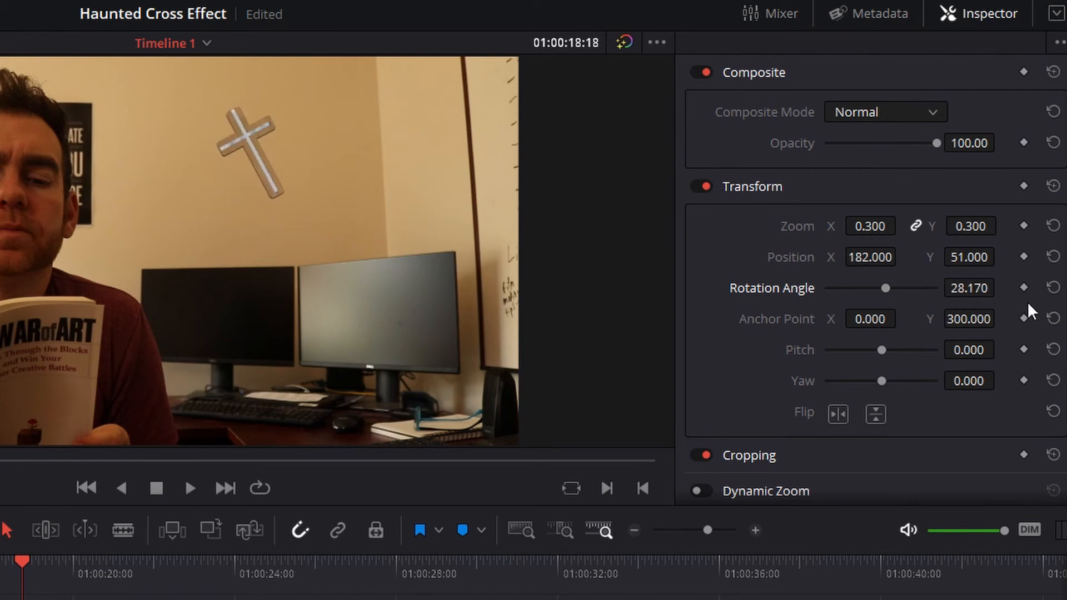
Reset rotation to 0° and add a starting Rotation Angle keyframe at the playhead.
{"action": "left_click", "coordinate": [1051, 287]}
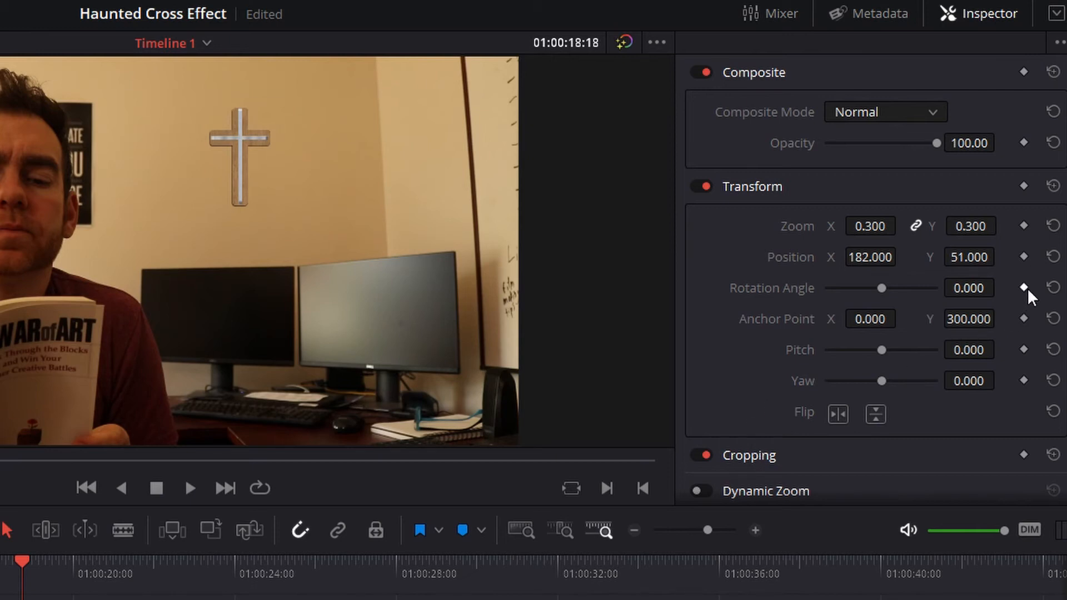
{"action": "left_click", "coordinate": [1025, 287]}
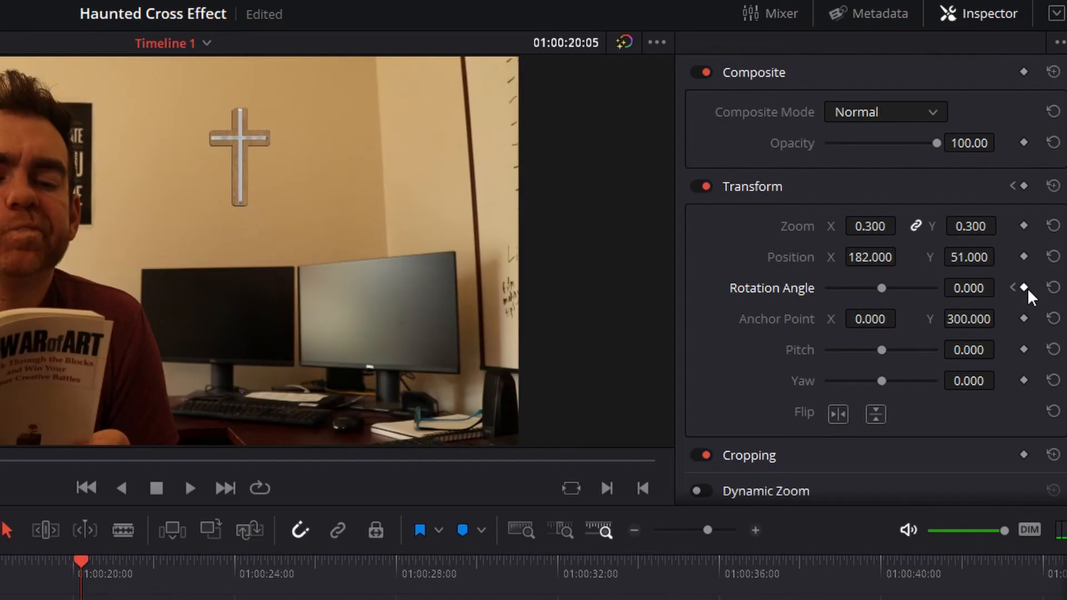
{"action": "mouse_move", "coordinate": [1020, 295]}
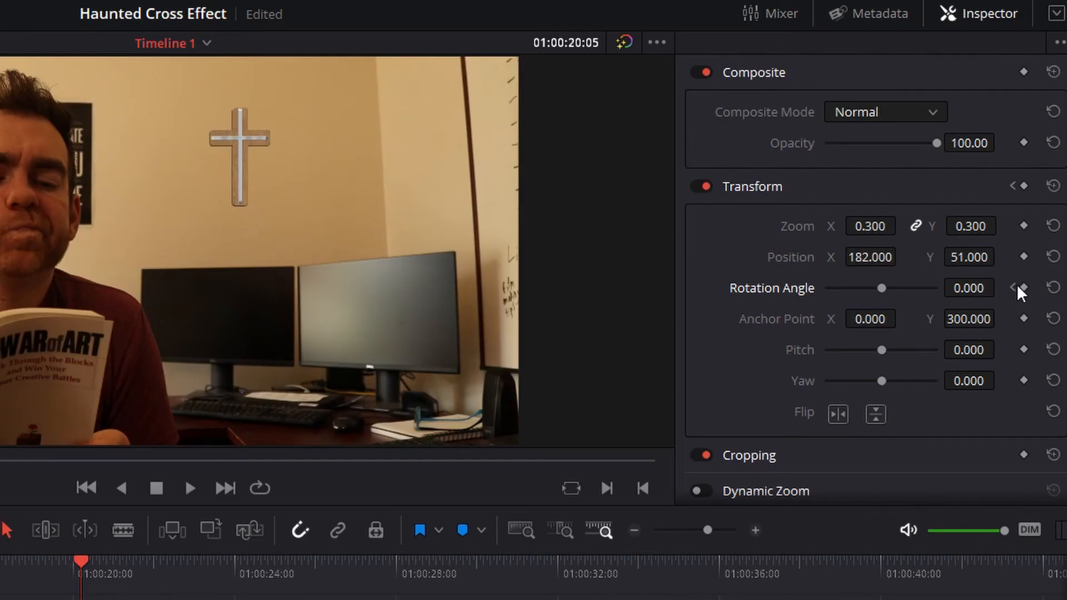
{"action": "mouse_move", "coordinate": [884, 293]}
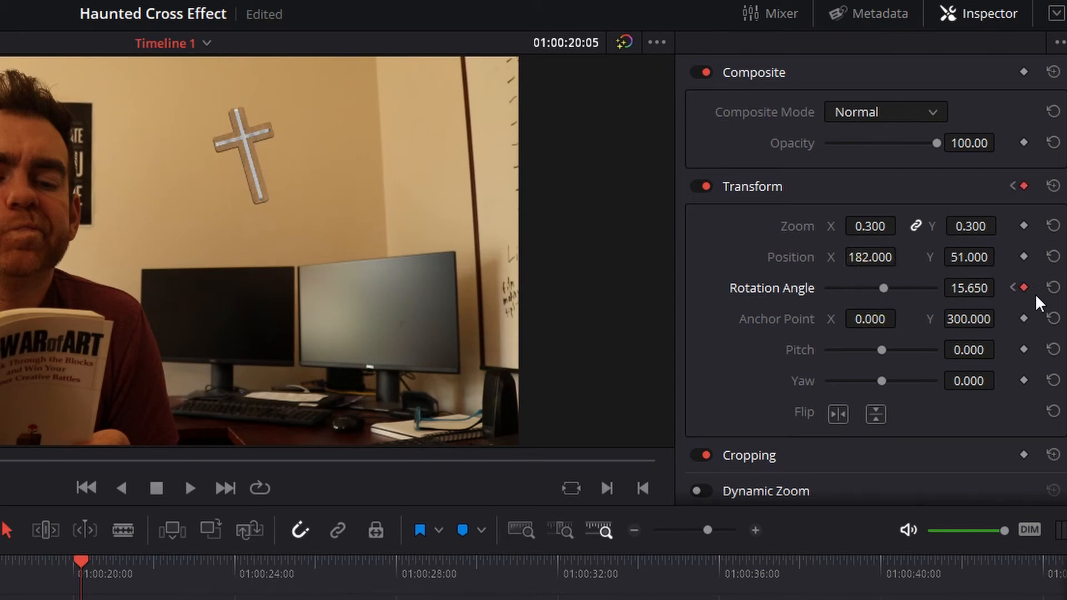
{"action": "mouse_move", "coordinate": [500, 586]}
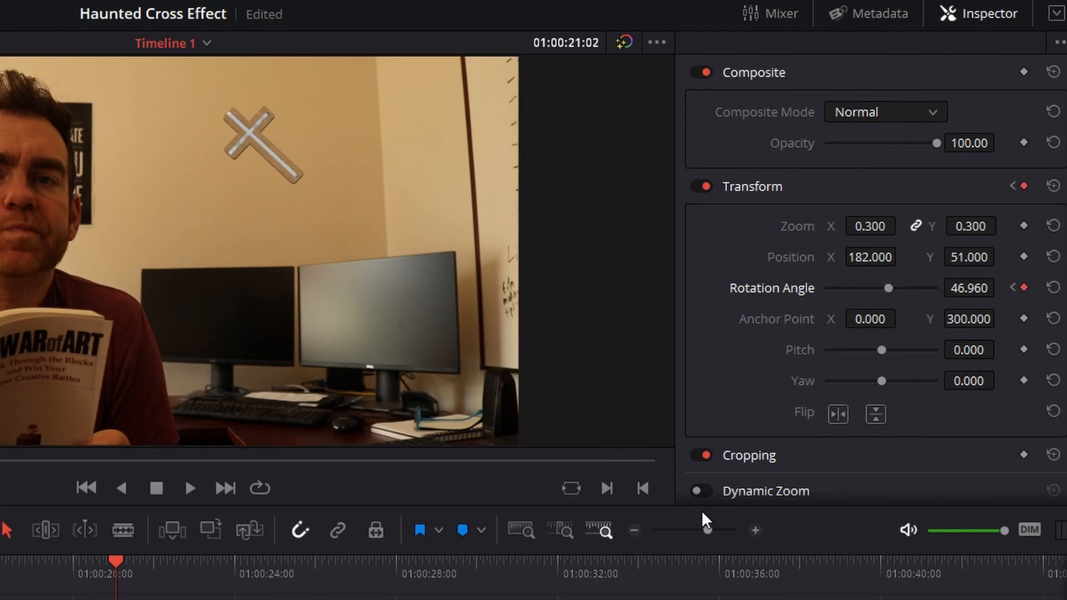
Add rotation keyframes at later frames, ending with a full 360° turn at 01:00:27:22.
{"action": "left_click", "coordinate": [190, 488]}
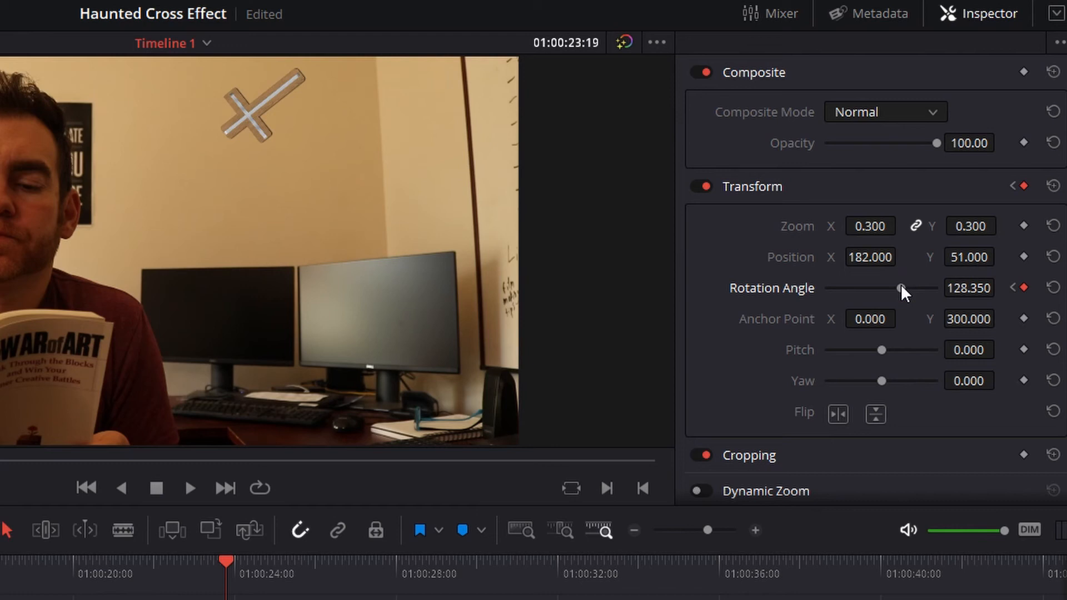
{"action": "left_click", "coordinate": [190, 487]}
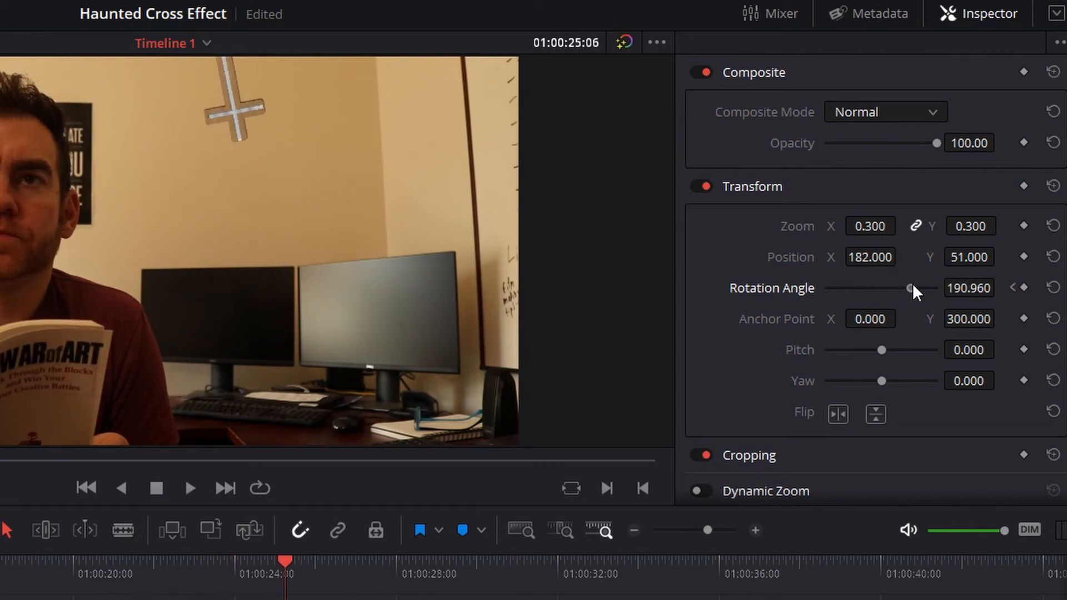
{"action": "left_click", "coordinate": [190, 488]}
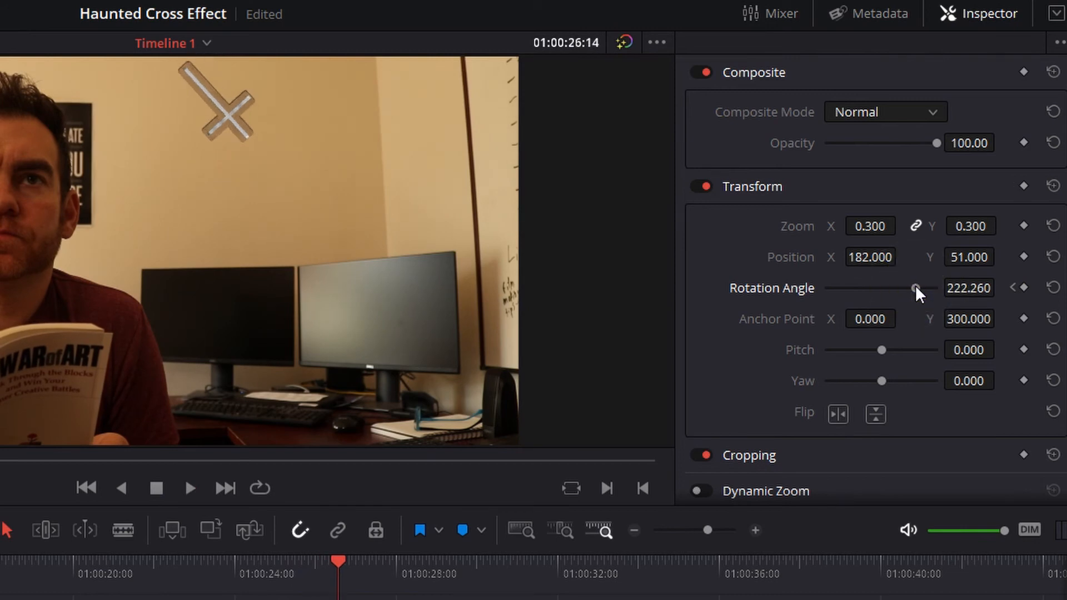
{"action": "left_click", "coordinate": [190, 488]}
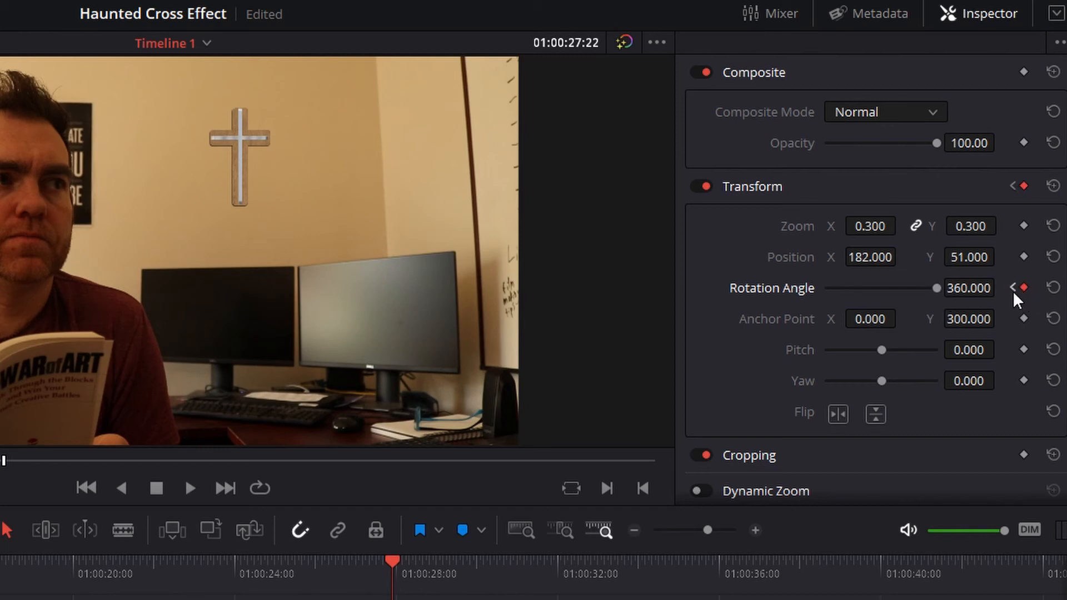
{"action": "mouse_move", "coordinate": [1011, 300]}
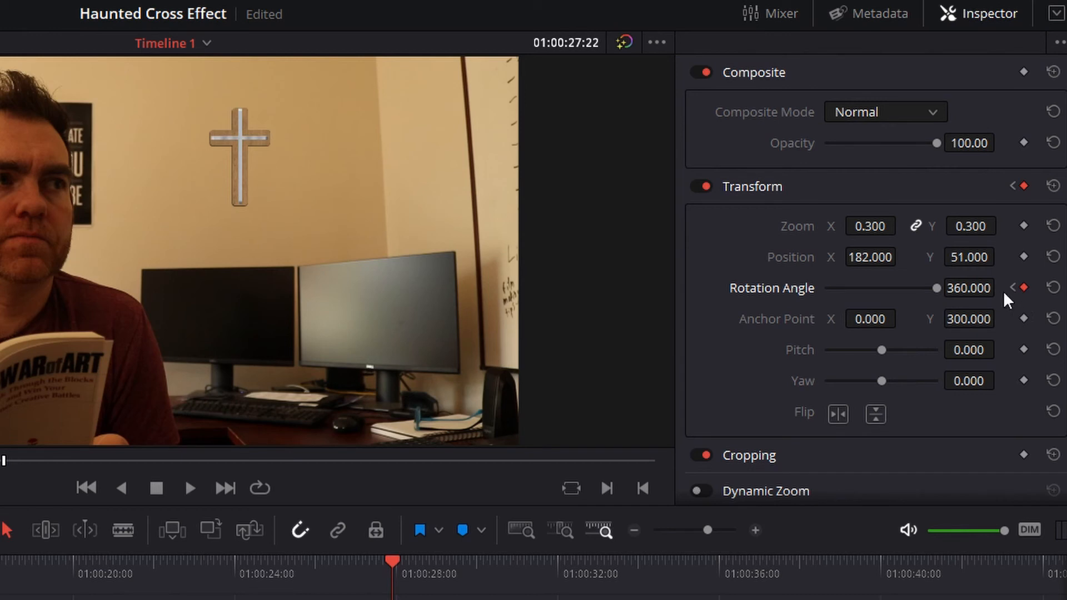
Return near 01:00:19:00 and play back the spinning cross, then stop playback.
{"action": "left_click", "coordinate": [1014, 287]}
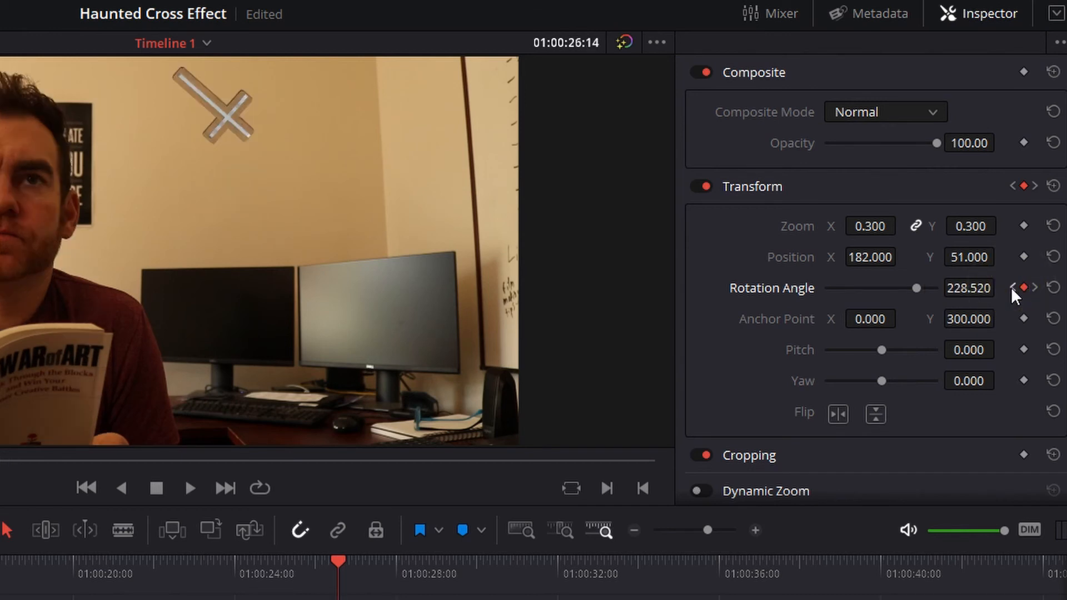
{"action": "left_click", "coordinate": [1012, 287]}
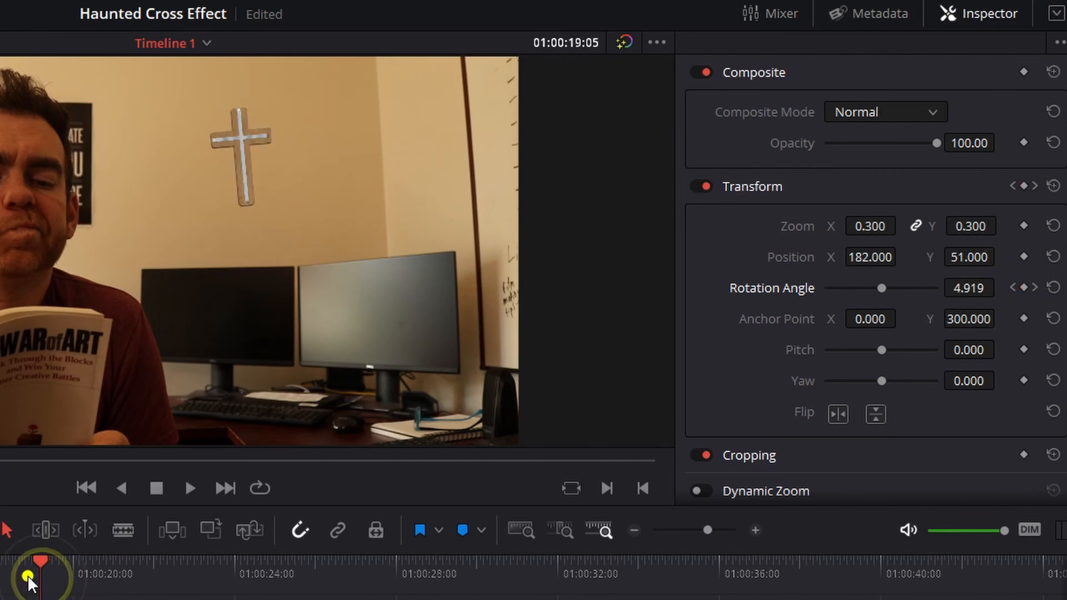
{"action": "left_click", "coordinate": [1052, 286]}
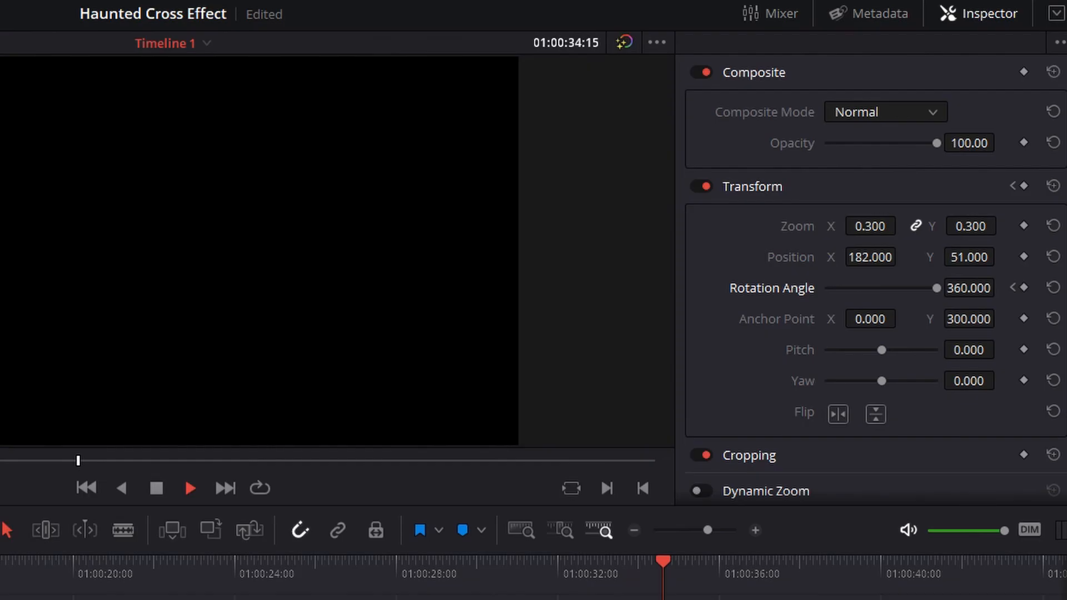
{"action": "left_click", "coordinate": [190, 488]}
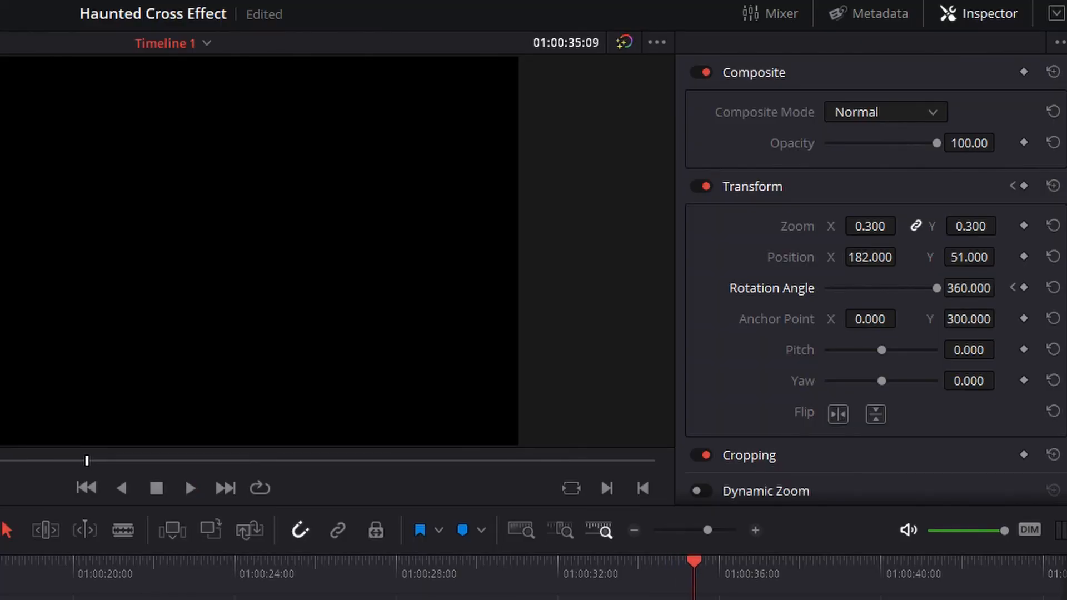